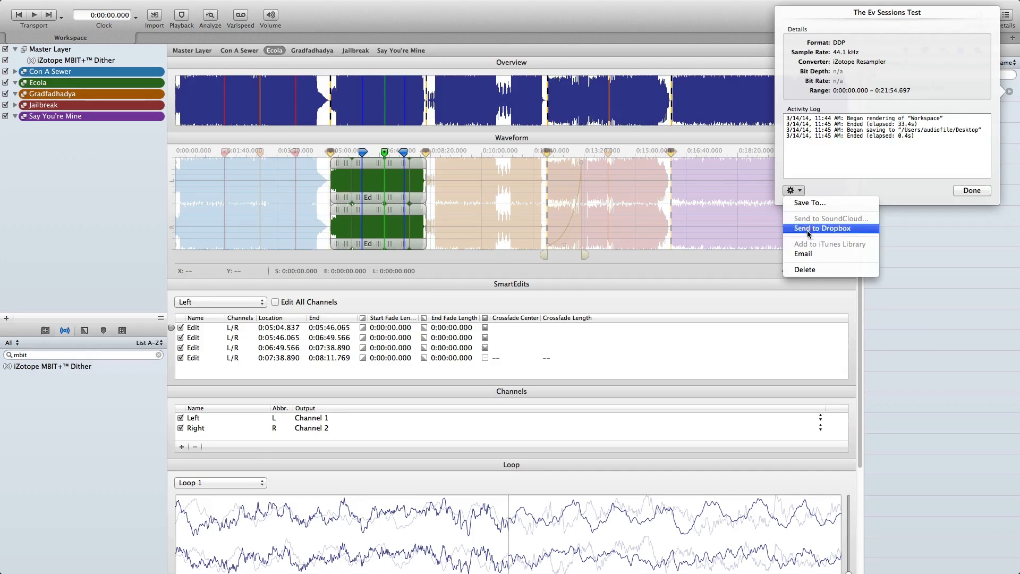
{"action": "mouse_move", "coordinate": [802, 195]}
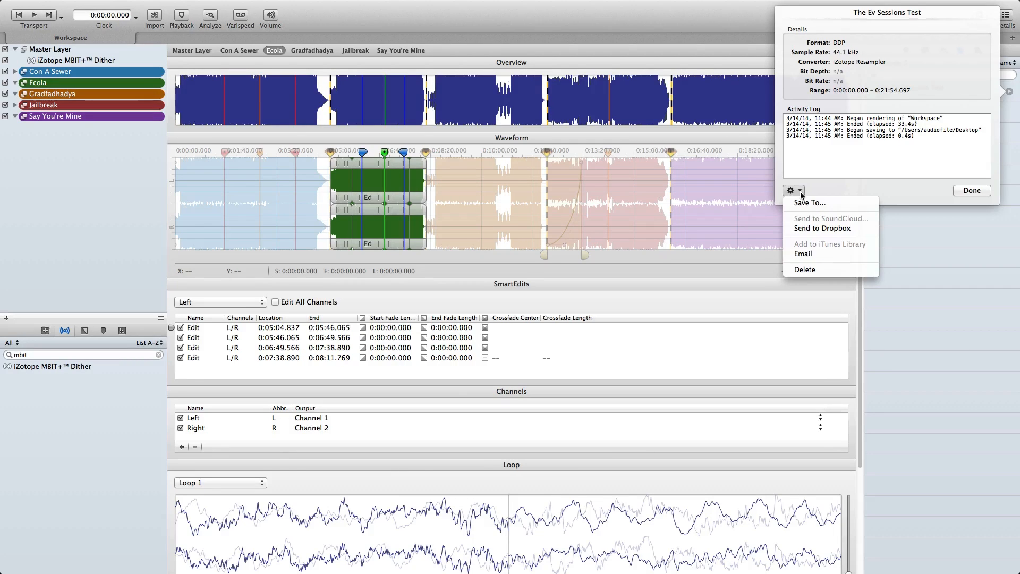